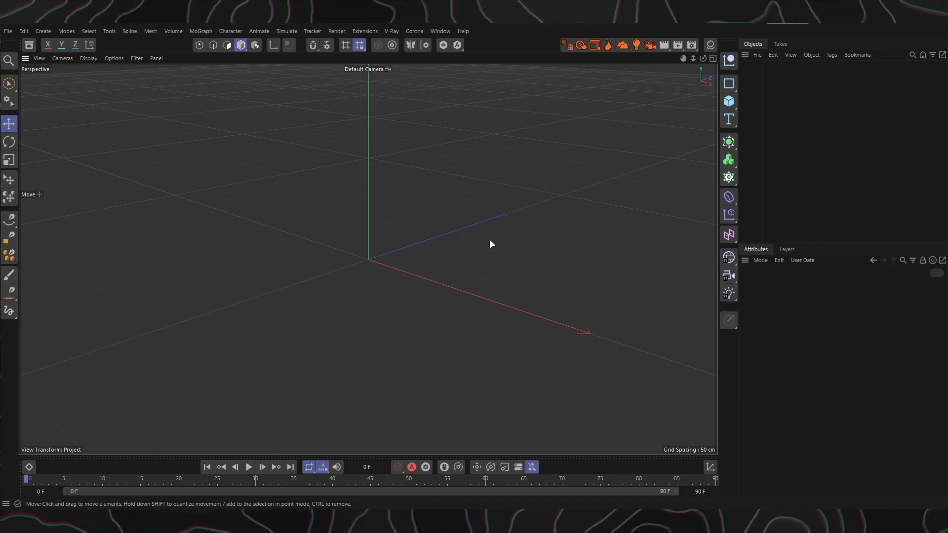
pyautogui.moveTo(626, 148)
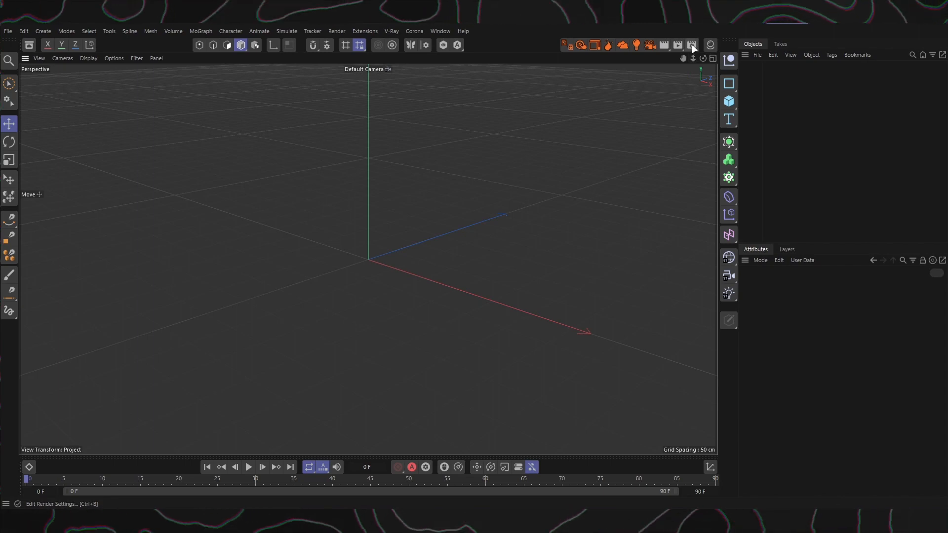
# - Bring up Render Settings and keep Corona selected as the active renderer
pyautogui.click(692, 44)
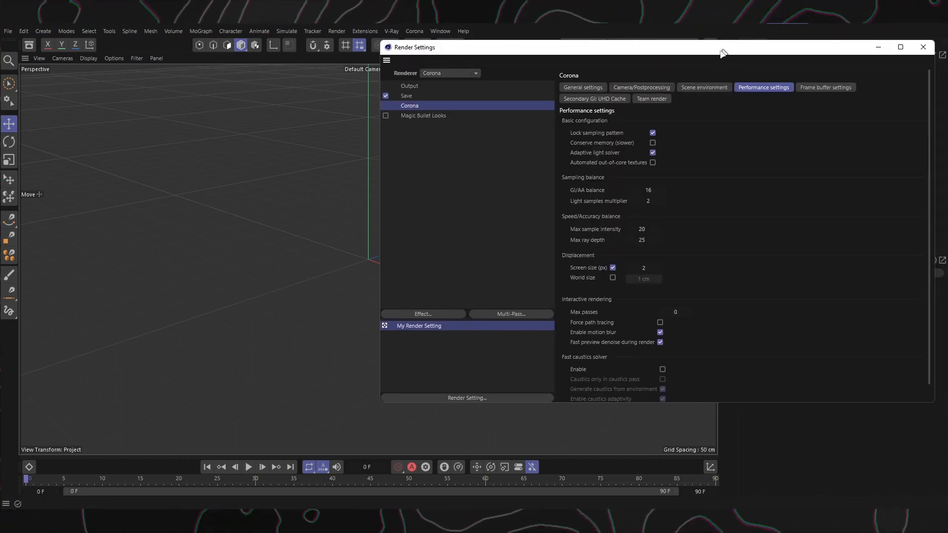
pyautogui.click(196, 83)
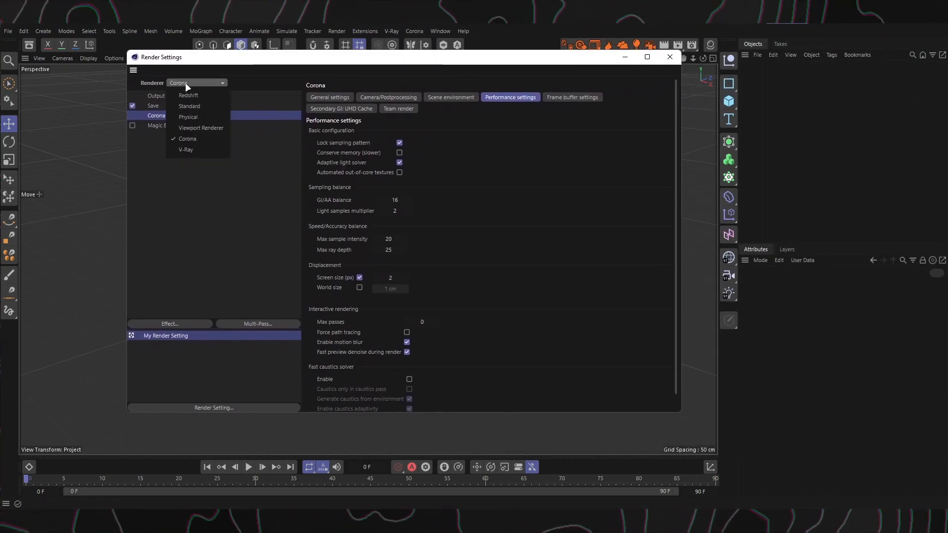
pyautogui.click(187, 138)
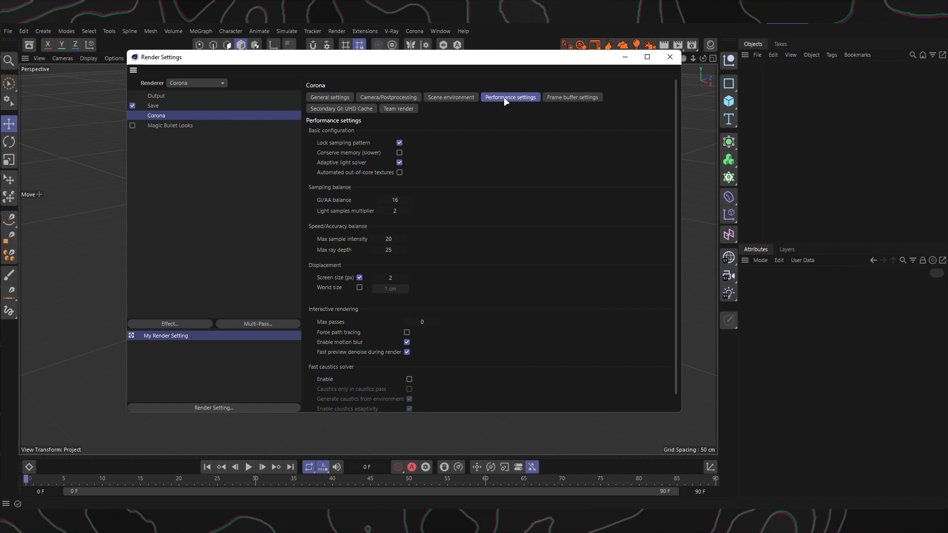
pyautogui.moveTo(502, 109)
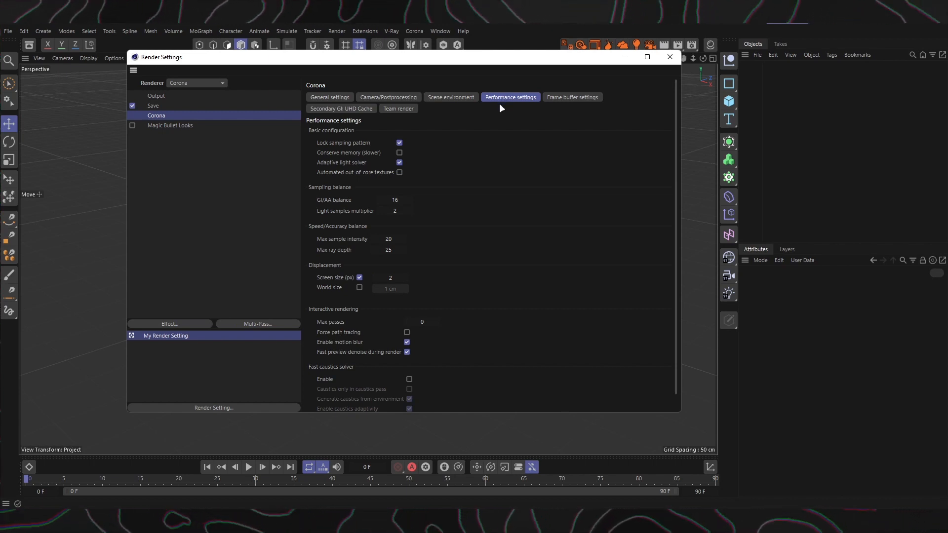
pyautogui.moveTo(462, 125)
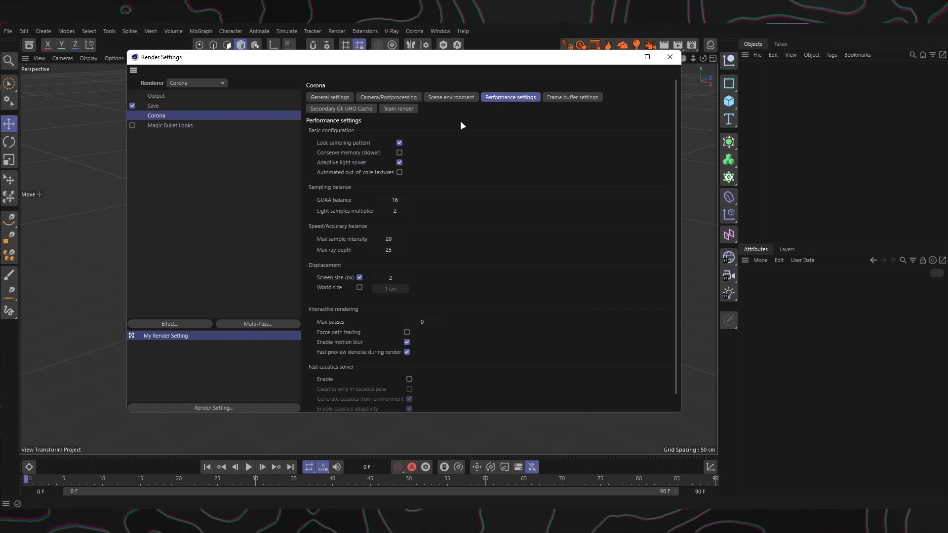
pyautogui.moveTo(343, 133)
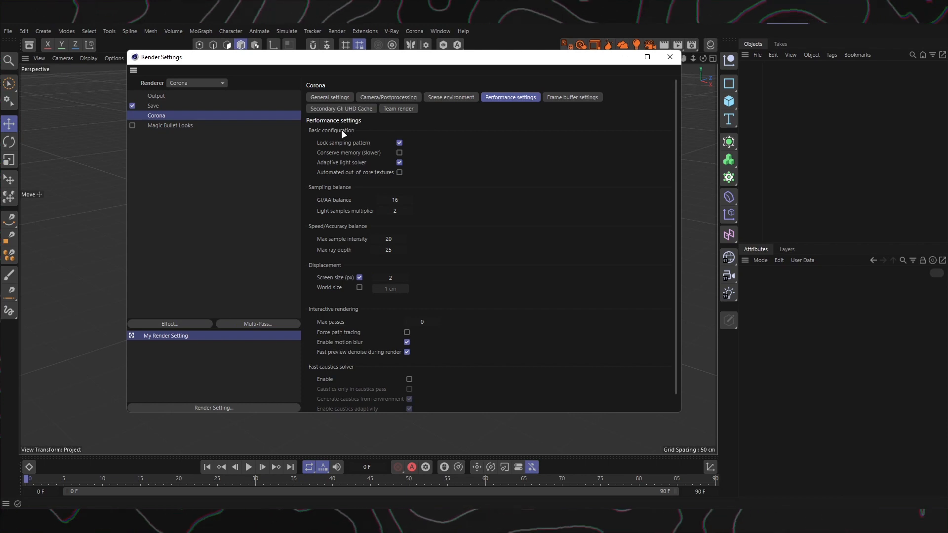
# - Maximize Render Settings, leaving Lock sampling pattern on and Conserve memory off after toggling each
pyautogui.click(645, 57)
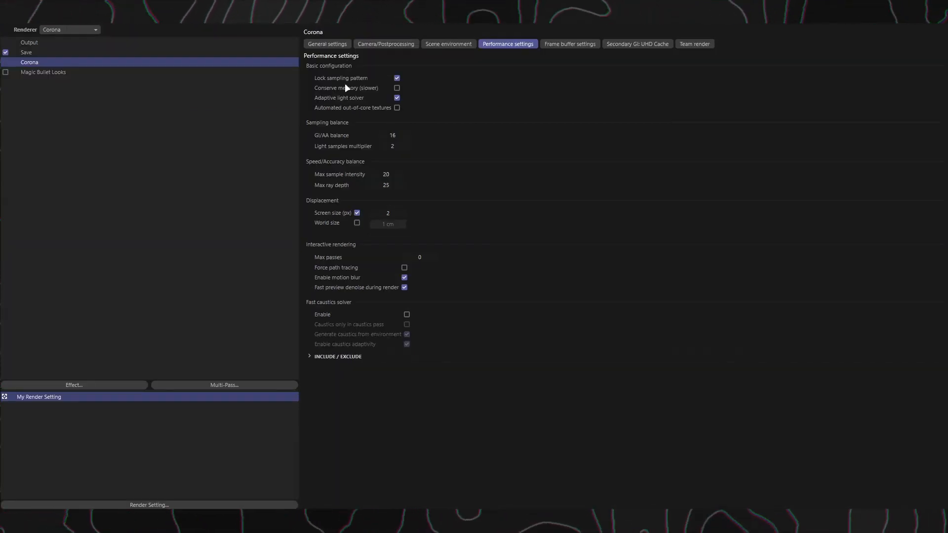
pyautogui.moveTo(336, 69)
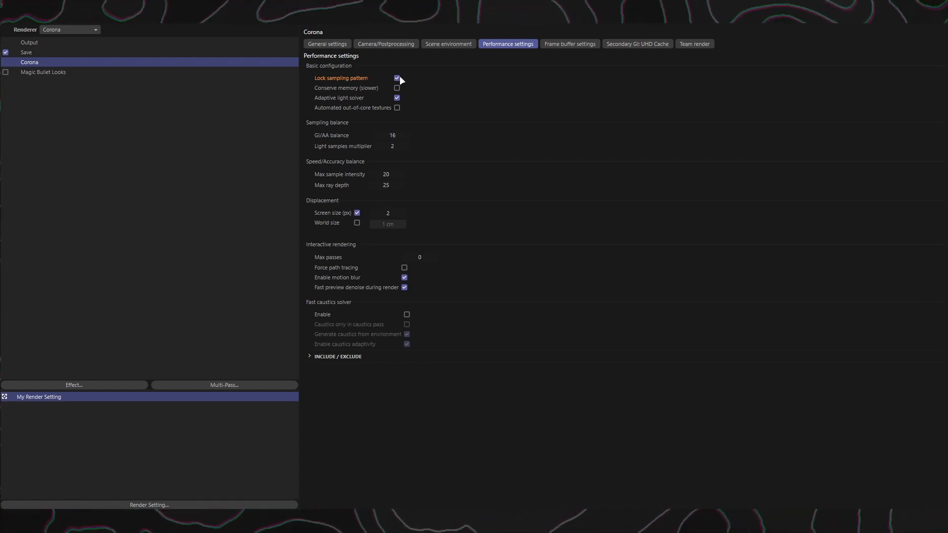
pyautogui.click(396, 77)
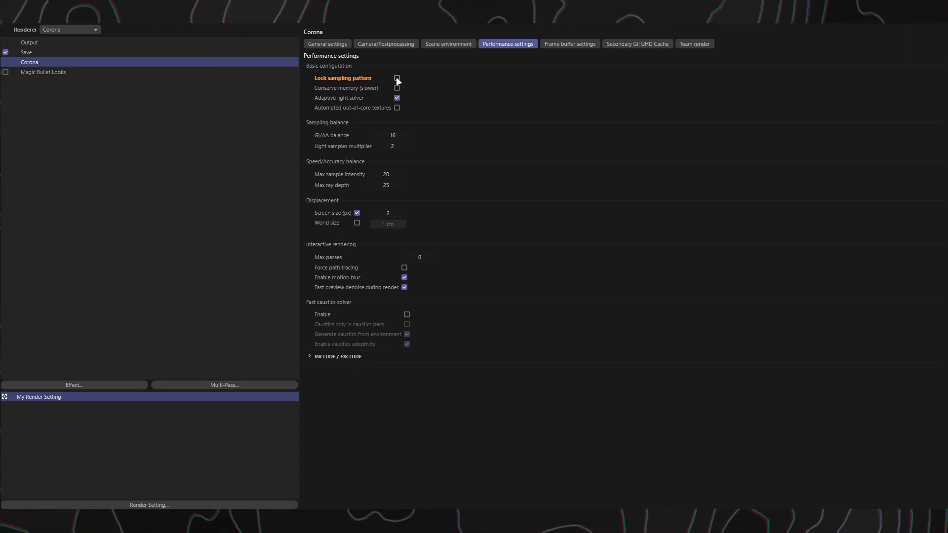
pyautogui.click(396, 77)
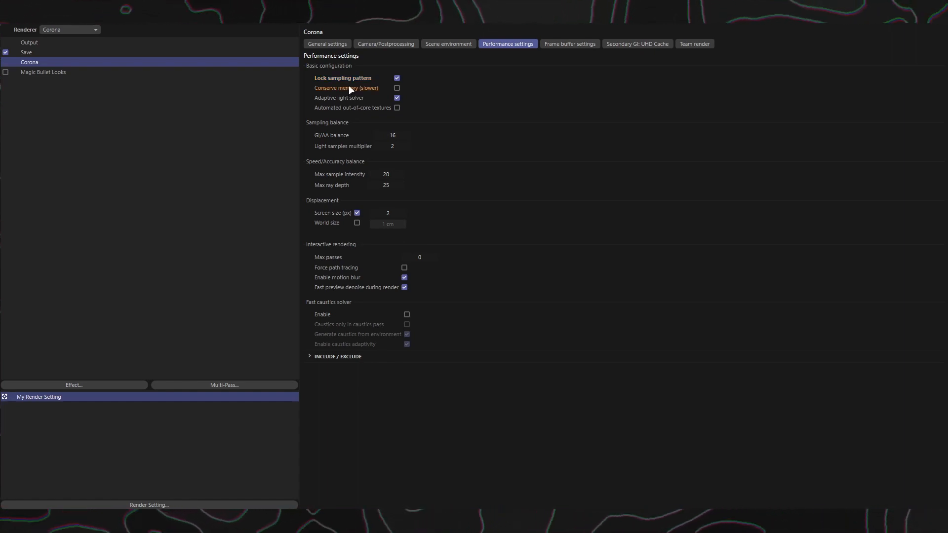
pyautogui.click(397, 87)
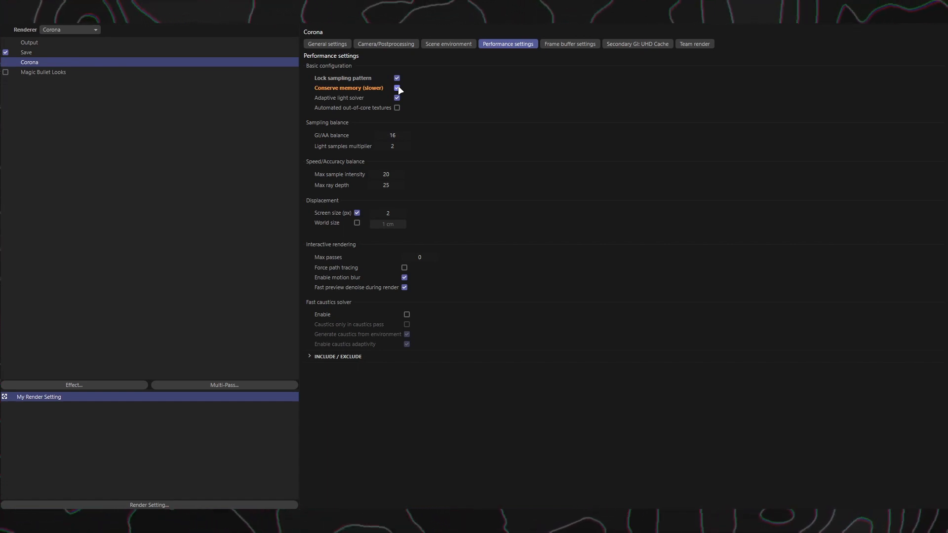
pyautogui.click(397, 88)
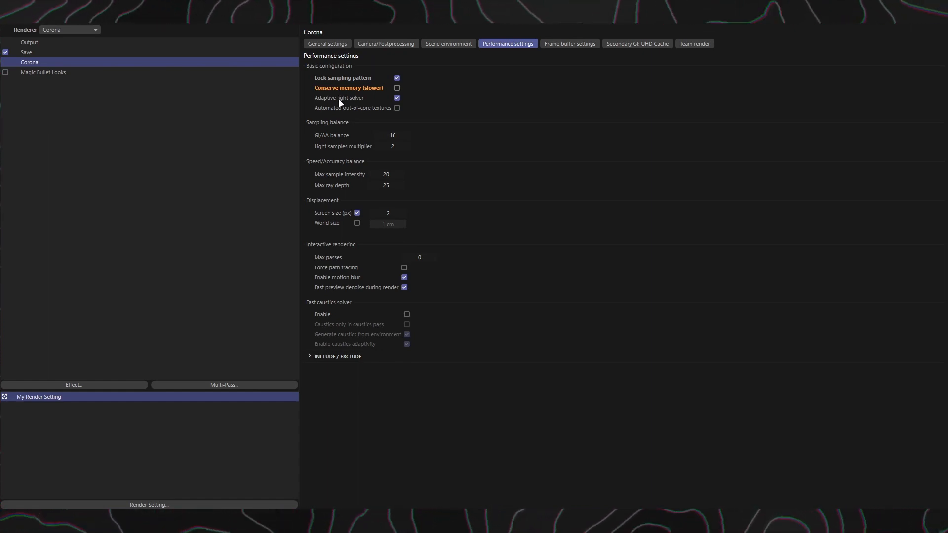
pyautogui.moveTo(339, 98)
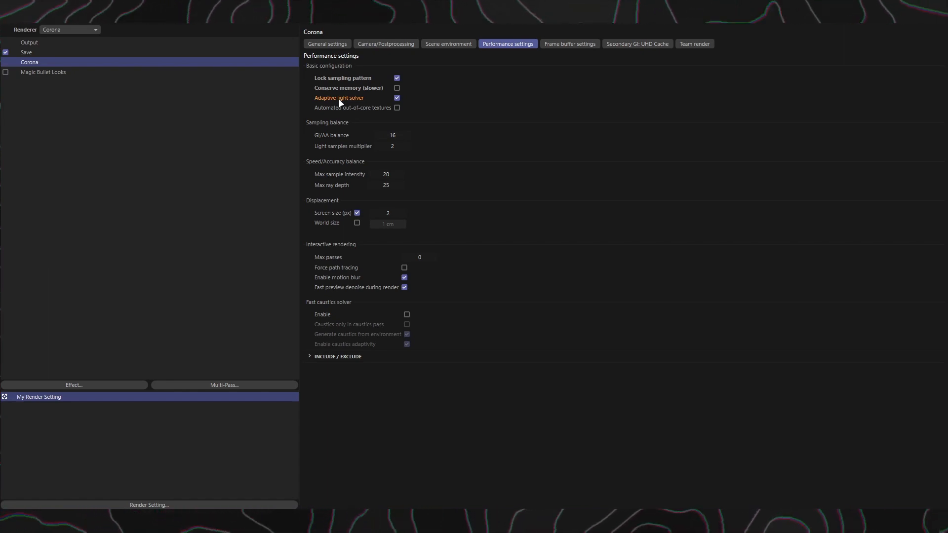
pyautogui.moveTo(344, 110)
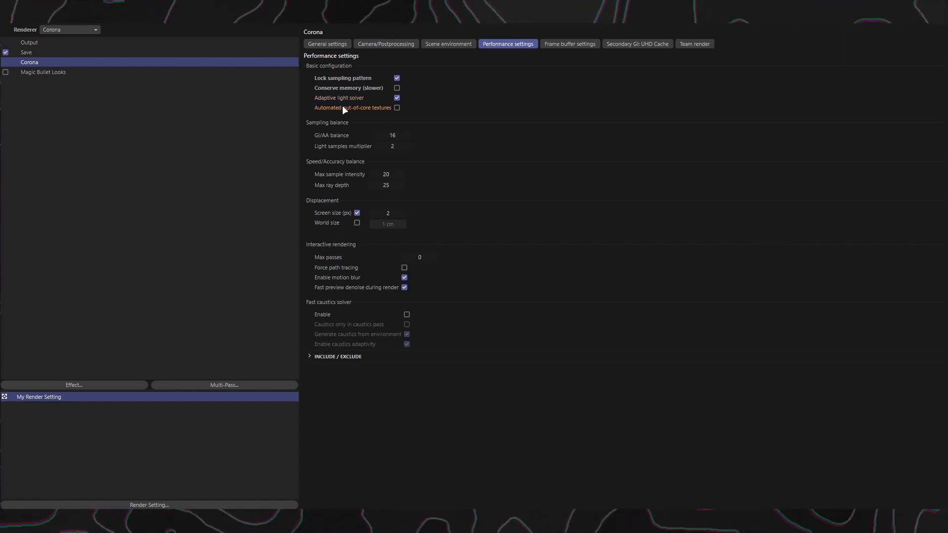
pyautogui.moveTo(338, 117)
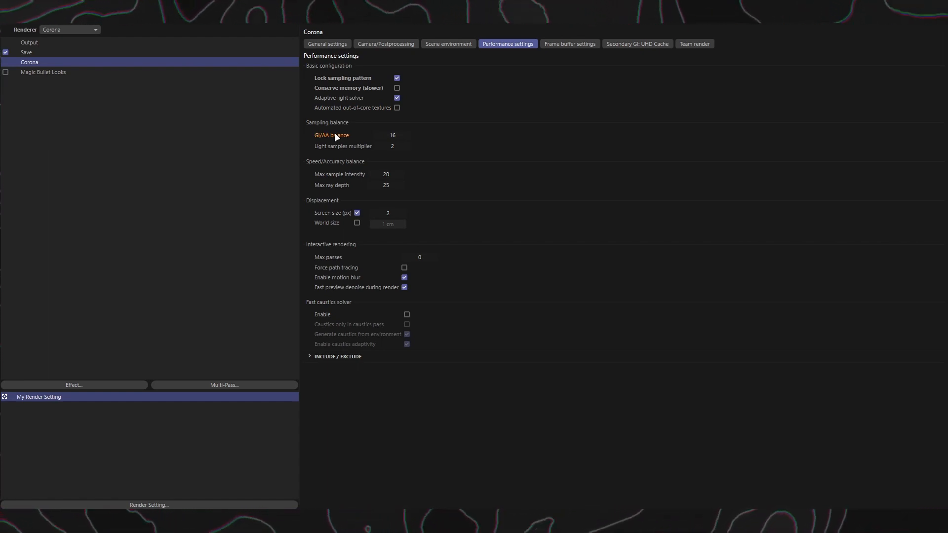
pyautogui.moveTo(337, 144)
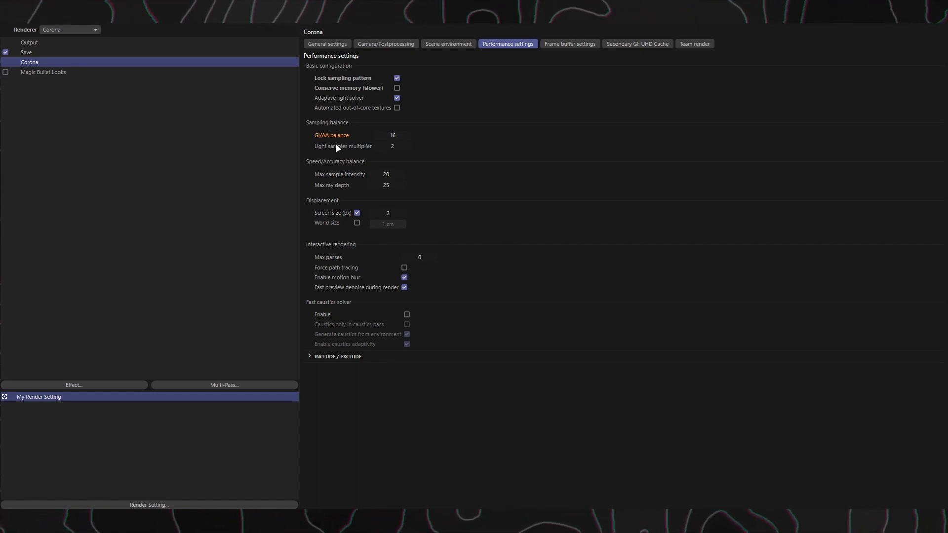
pyautogui.click(392, 135)
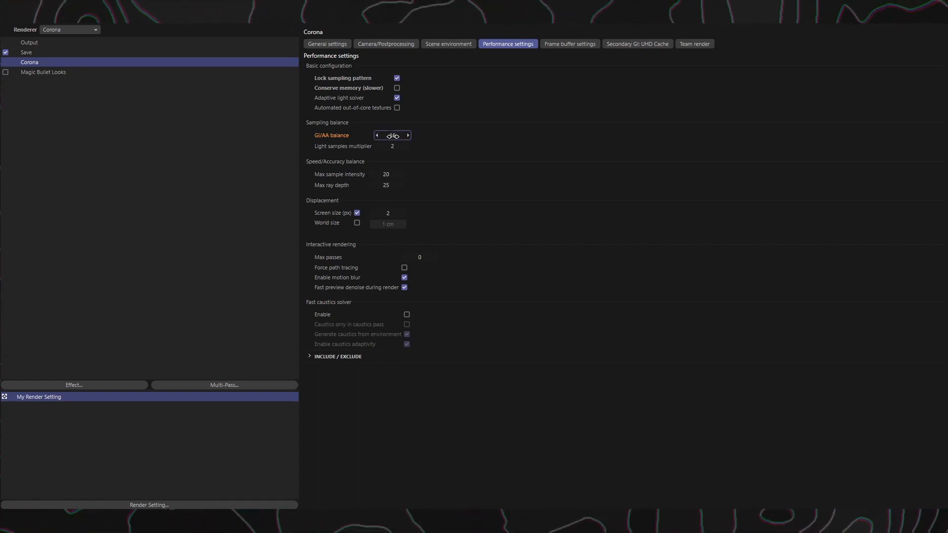
pyautogui.click(392, 135)
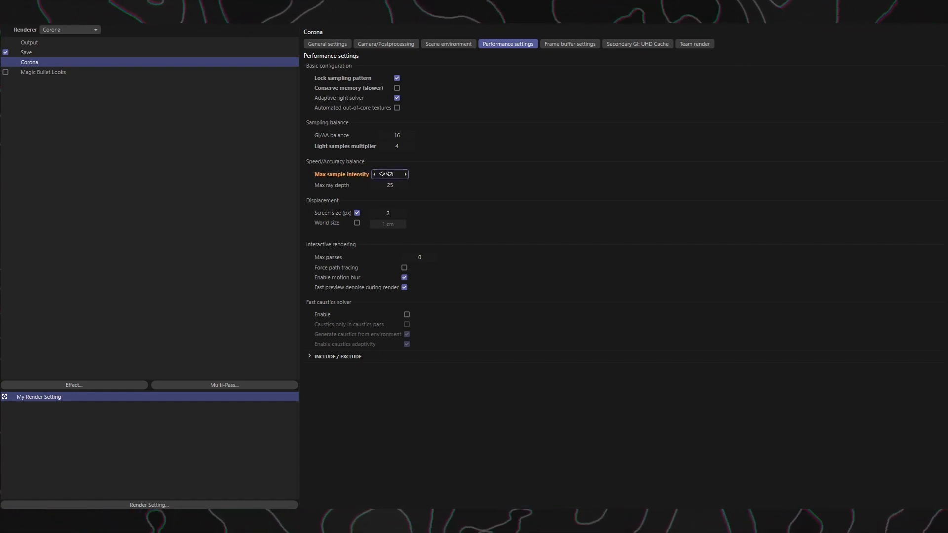
# - Change Max sample intensity to 20, leaving max ray depth at 25
pyautogui.click(390, 174)
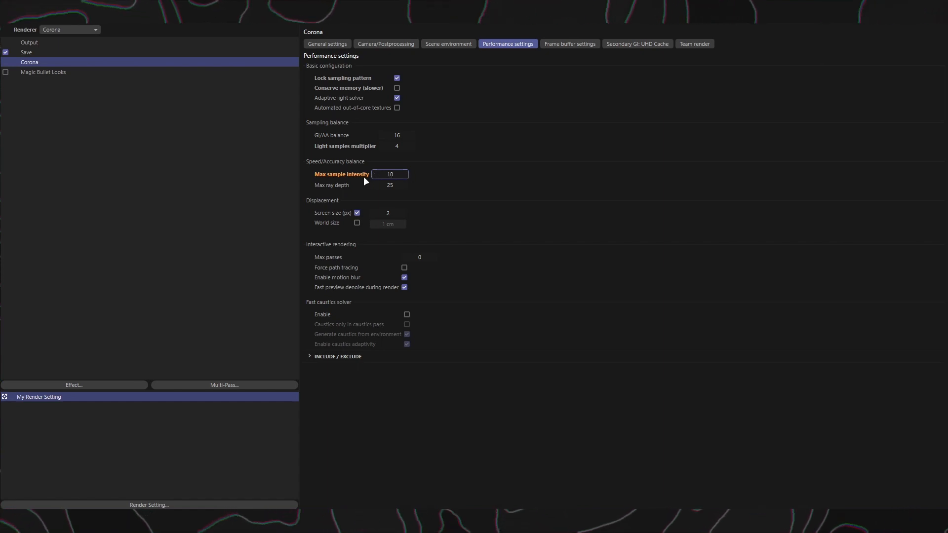
pyautogui.click(390, 174)
pyautogui.write('20')
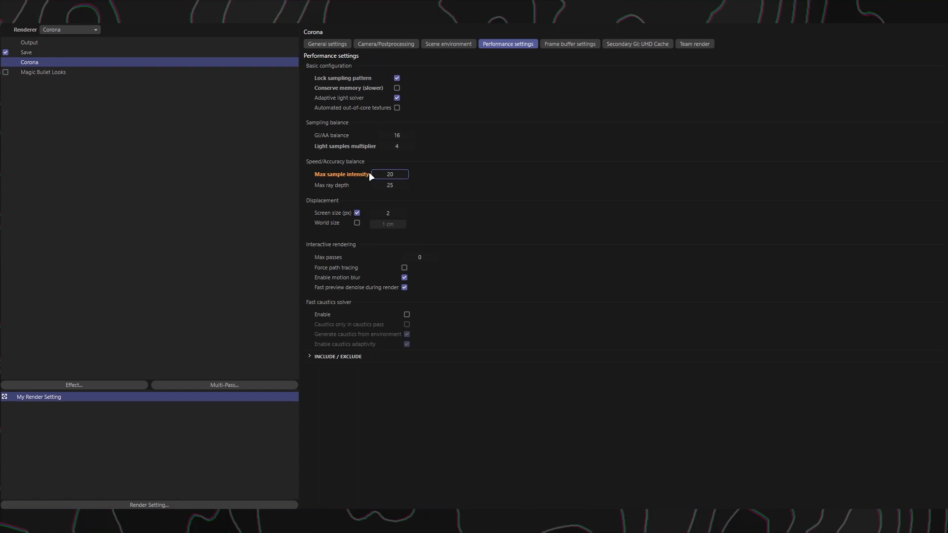
pyautogui.click(390, 173)
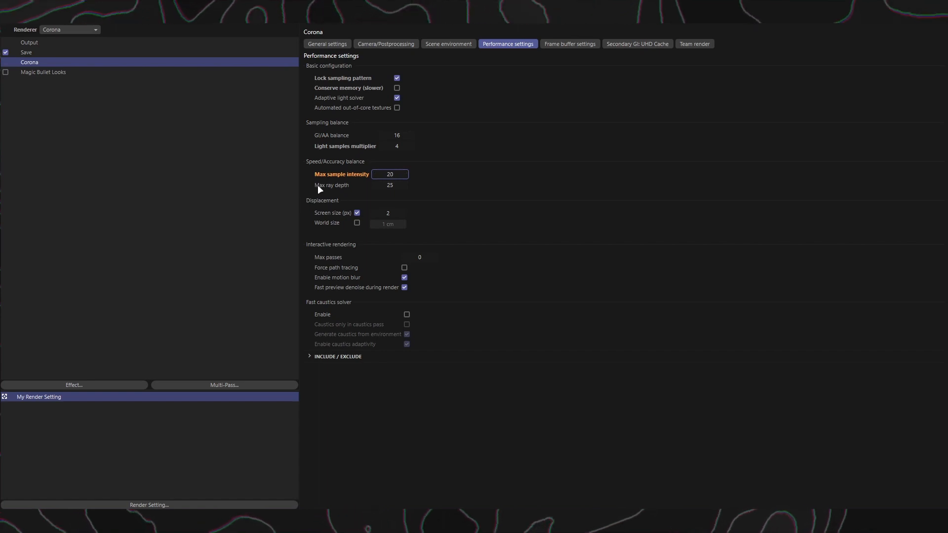
pyautogui.click(390, 185)
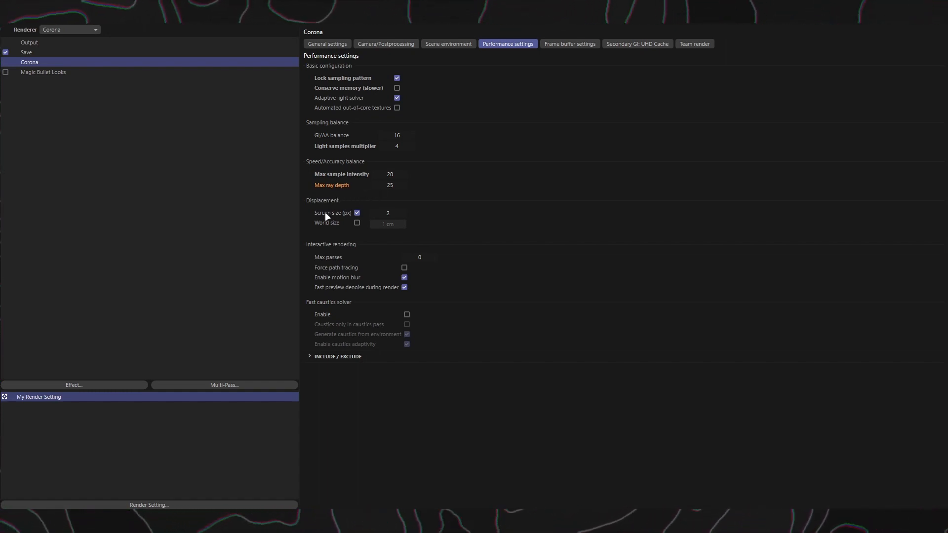
pyautogui.moveTo(332, 213)
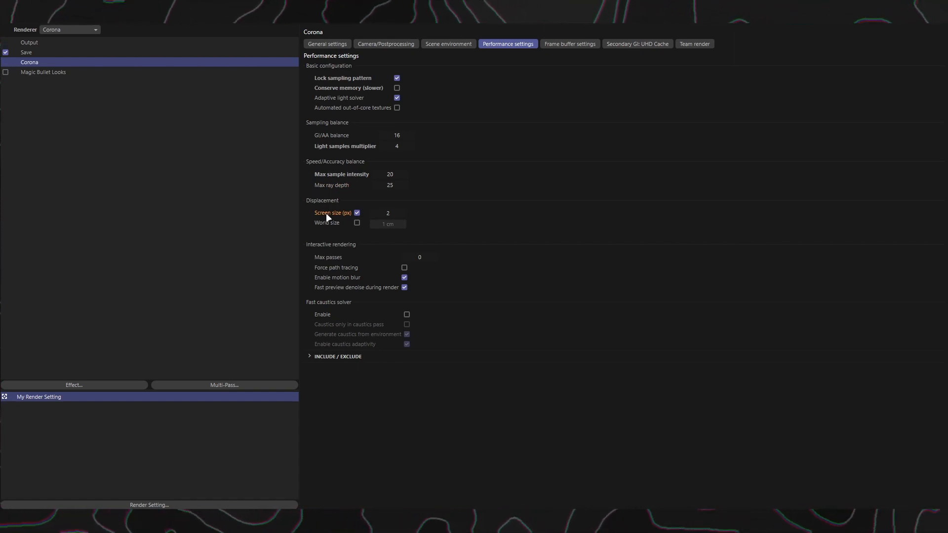
pyautogui.moveTo(330, 217)
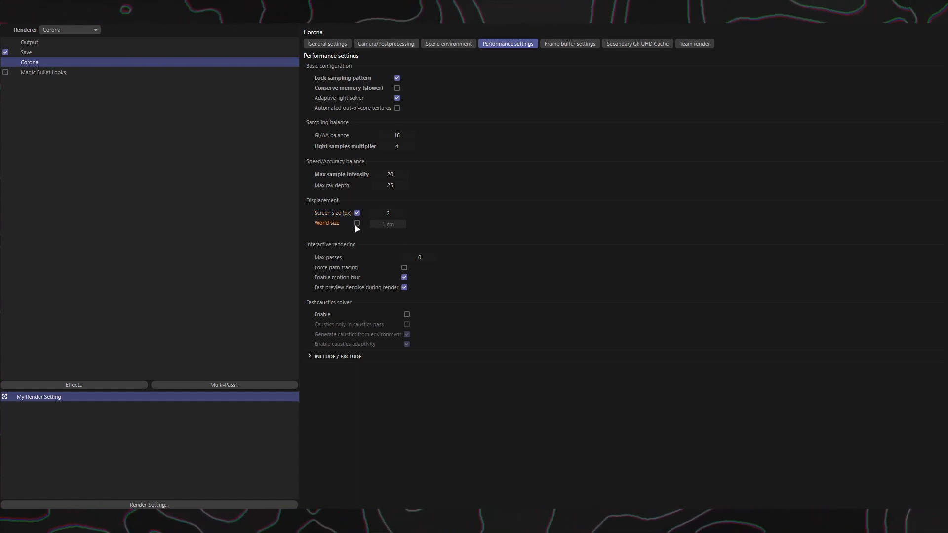
# - Enable World size so displacement is measured at 1 cm rather than screen pixels
pyautogui.click(356, 223)
pyautogui.write('500')
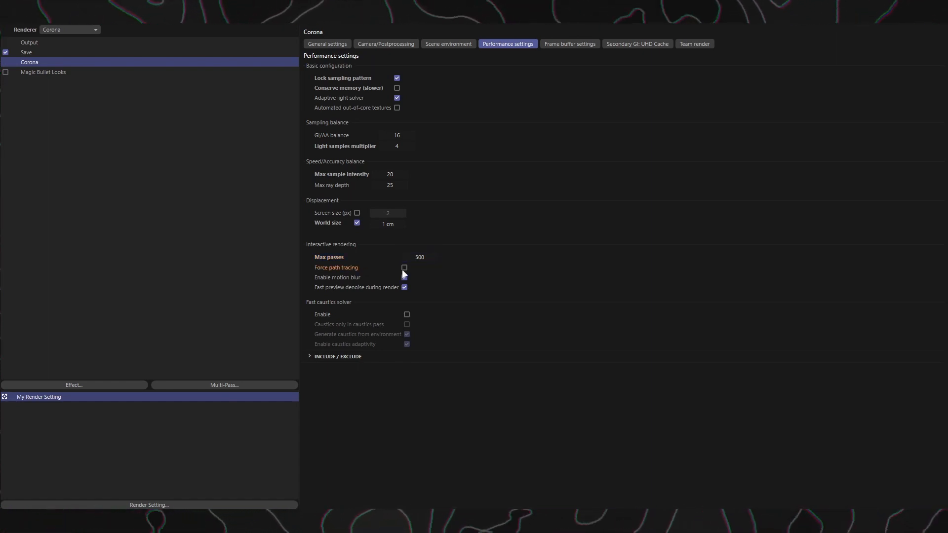
# - Enable Force path tracing for interactive rendering with Max passes at 500
pyautogui.click(404, 267)
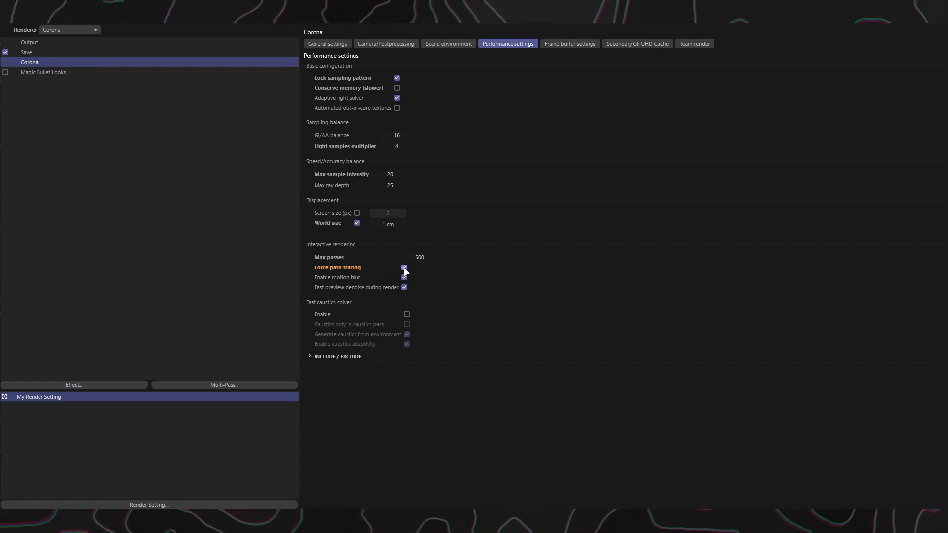
pyautogui.click(404, 278)
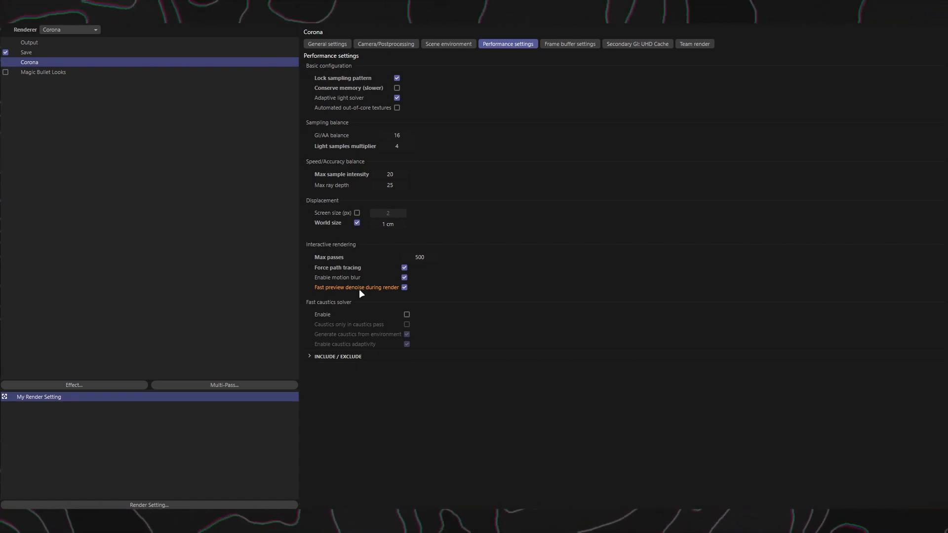
pyautogui.moveTo(339, 302)
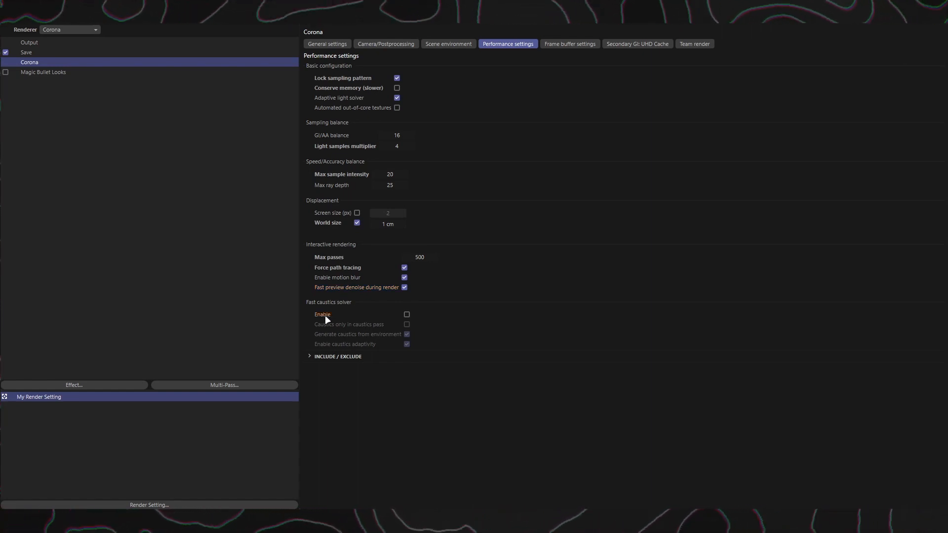
# - Enable the fast caustics solver and leave Caustics only in caustics pass unchecked after toggling it
pyautogui.click(406, 314)
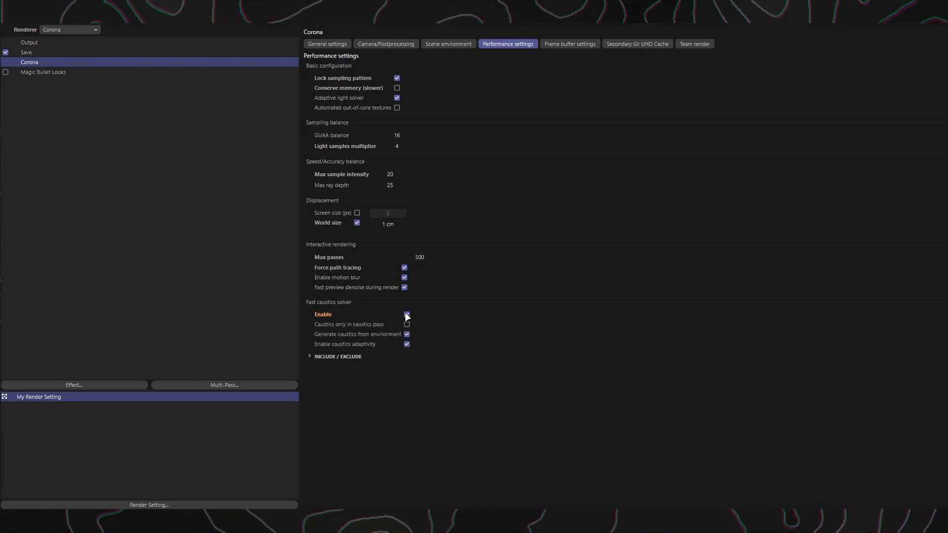
pyautogui.click(406, 314)
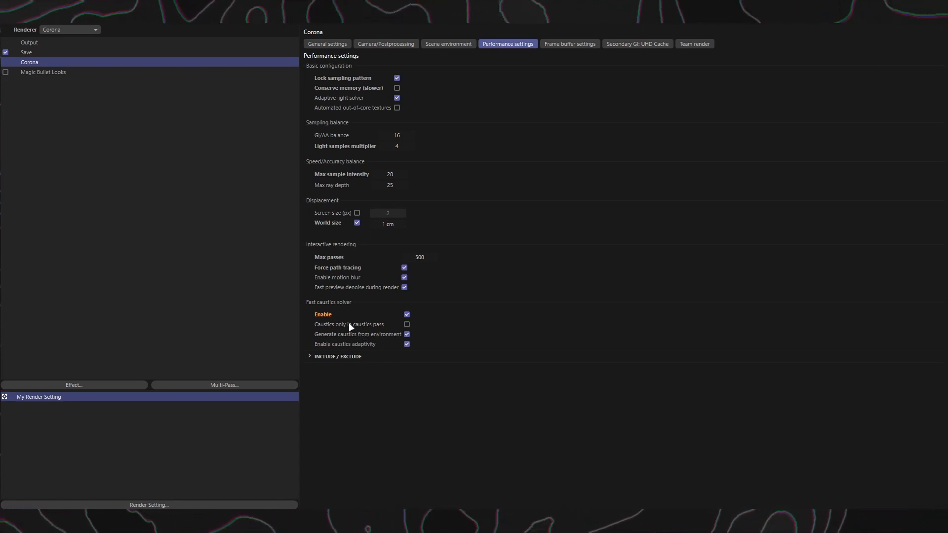
pyautogui.moveTo(349, 325)
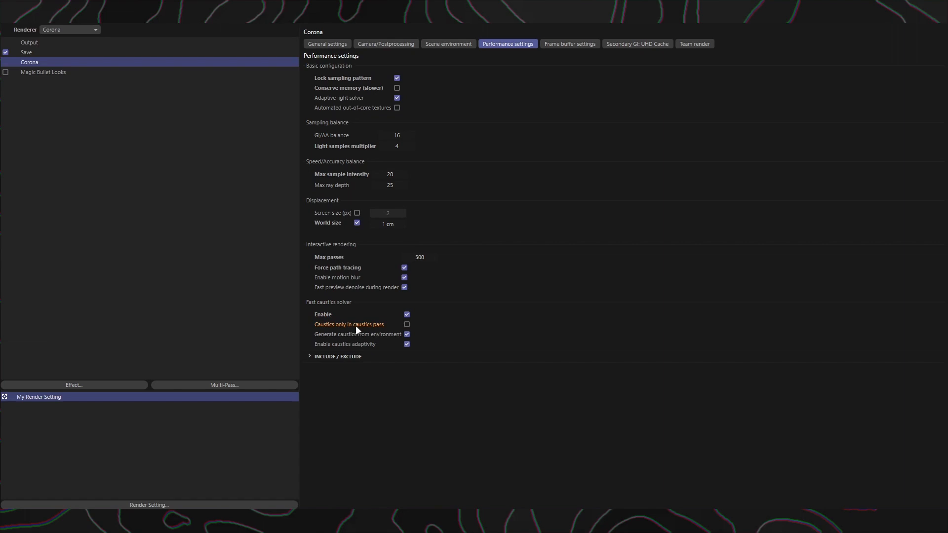
pyautogui.click(406, 324)
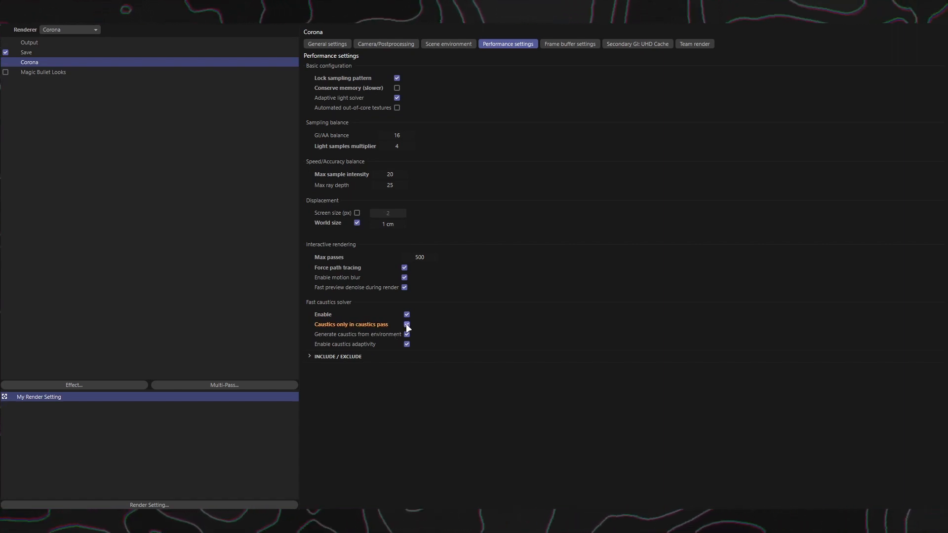
pyautogui.click(406, 334)
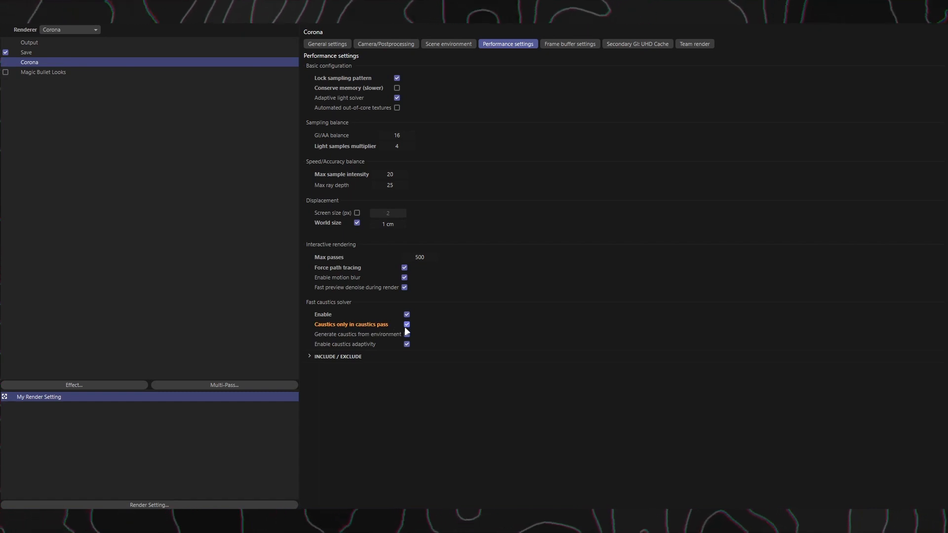
pyautogui.click(406, 324)
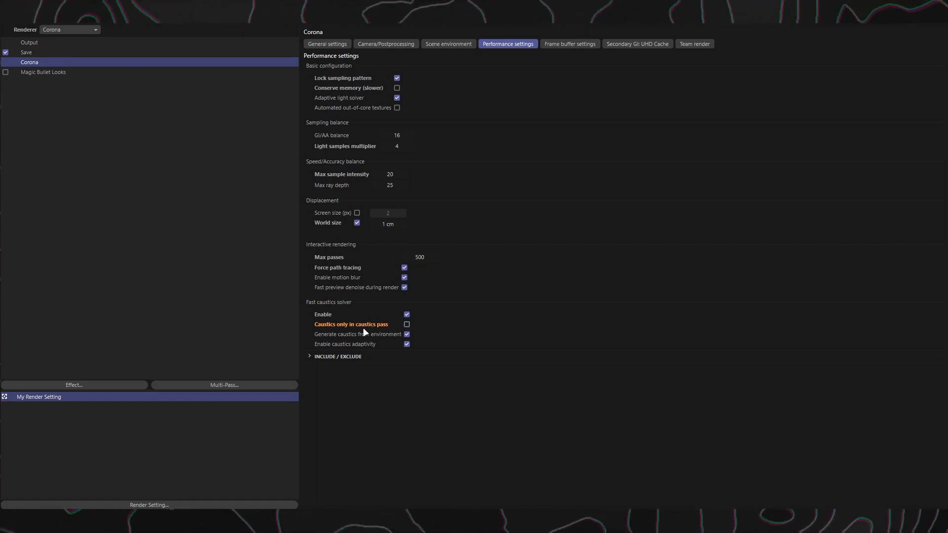
pyautogui.moveTo(363, 335)
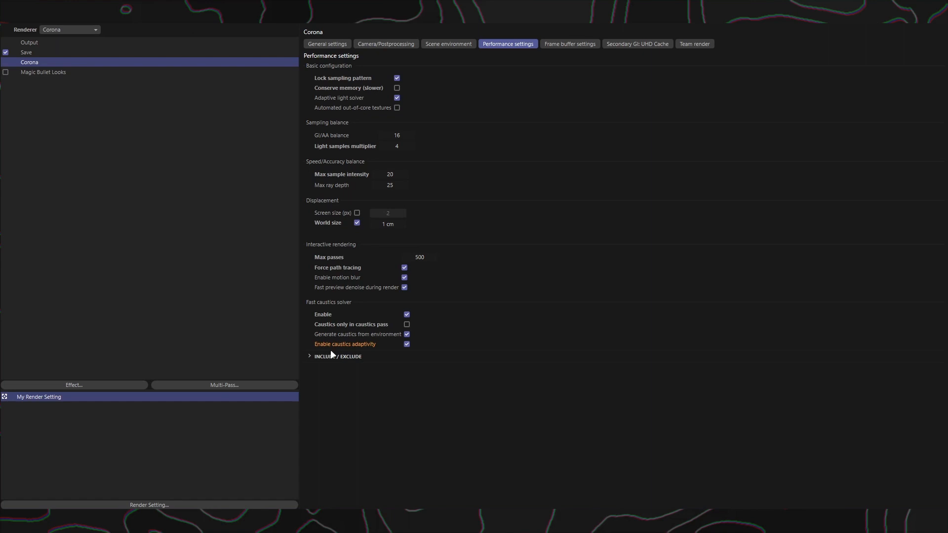
# - Expand the caustics INCLUDE / EXCLUDE section showing 'Don't apply caustics on these objects'
pyautogui.click(309, 357)
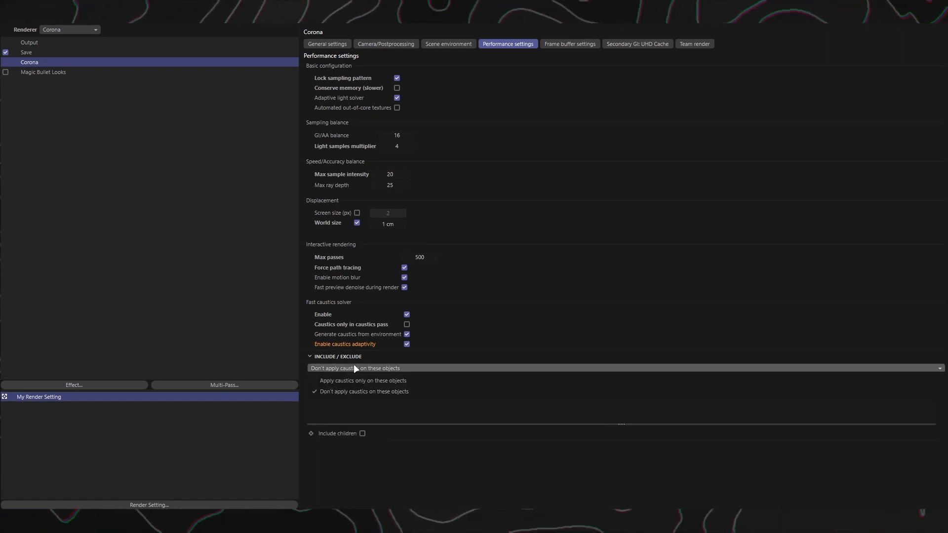
pyautogui.moveTo(363, 412)
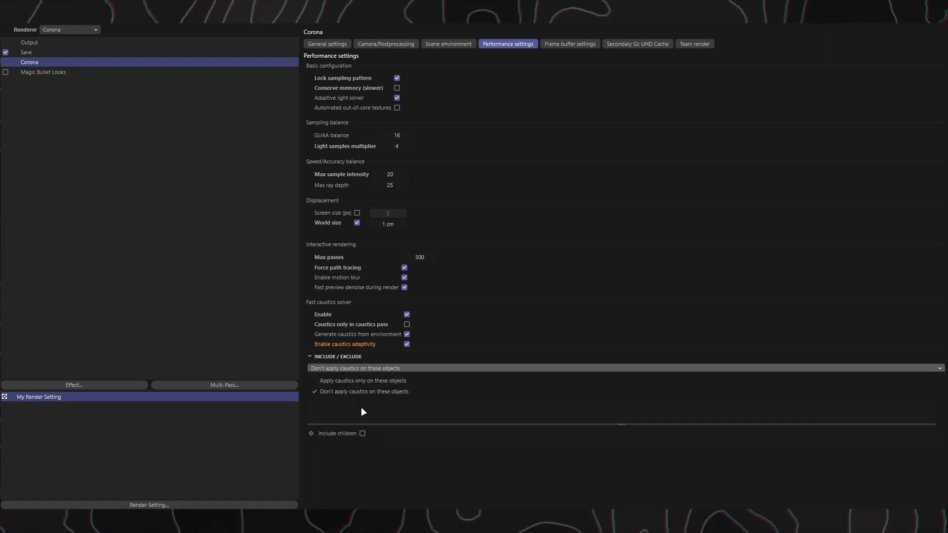